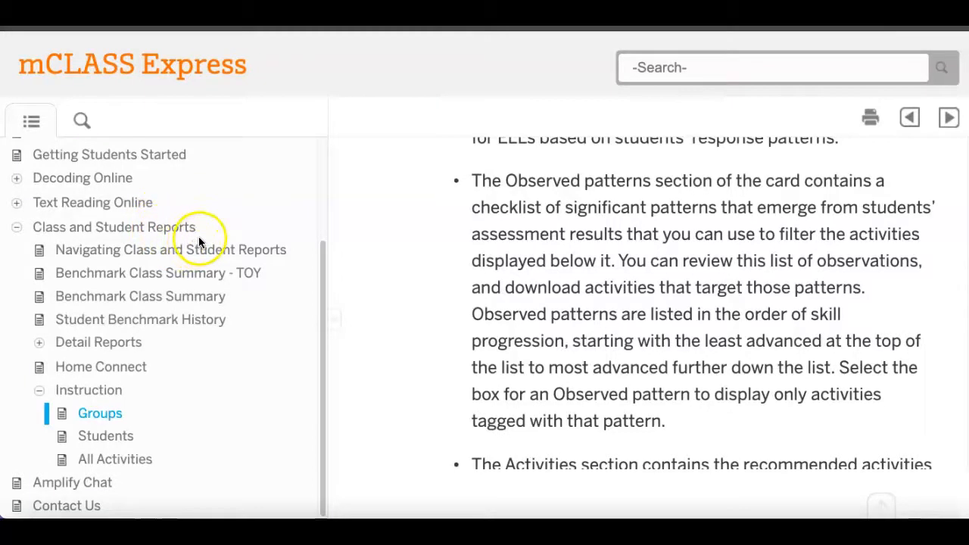
mouse_move(299, 256)
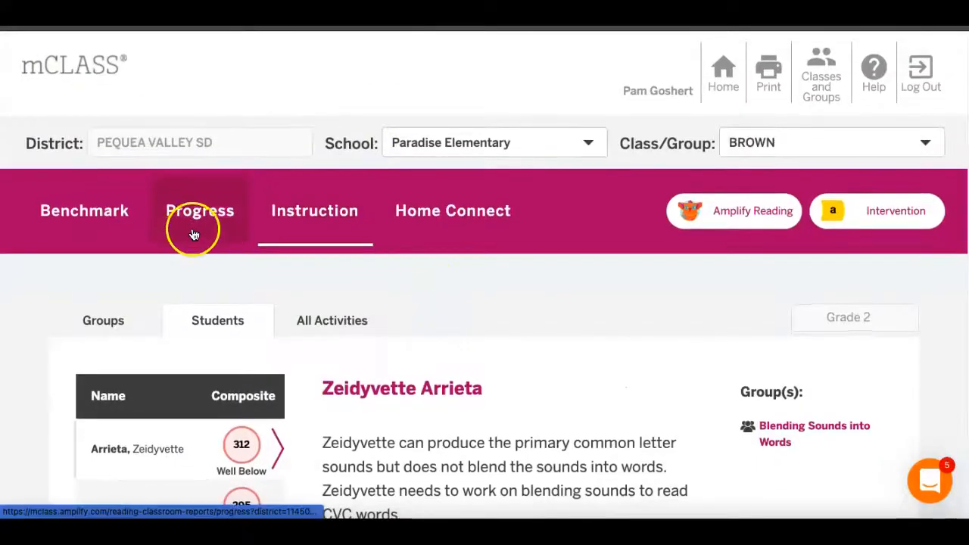
- Show the Instruction Groups overview and scroll down to Group 1
left_click(315, 211)
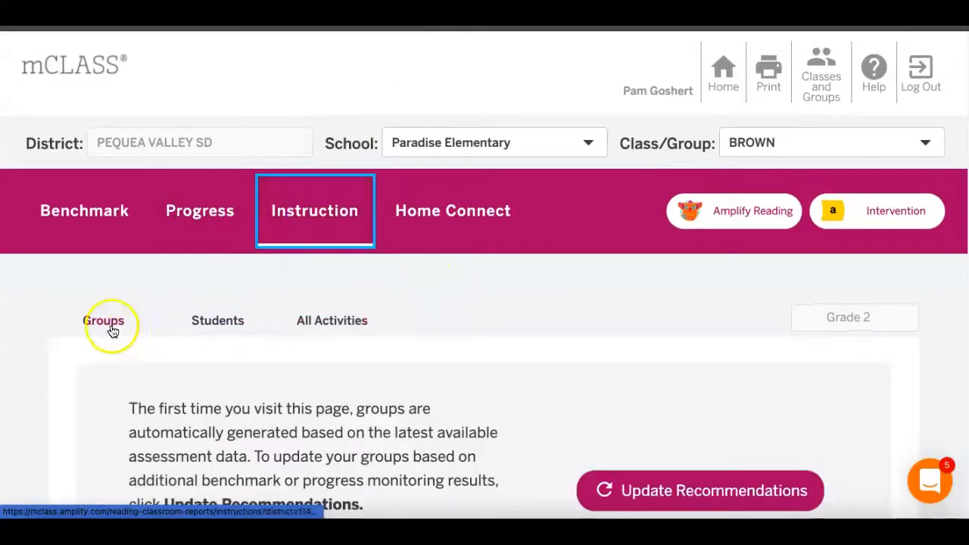
scroll("down", 3)
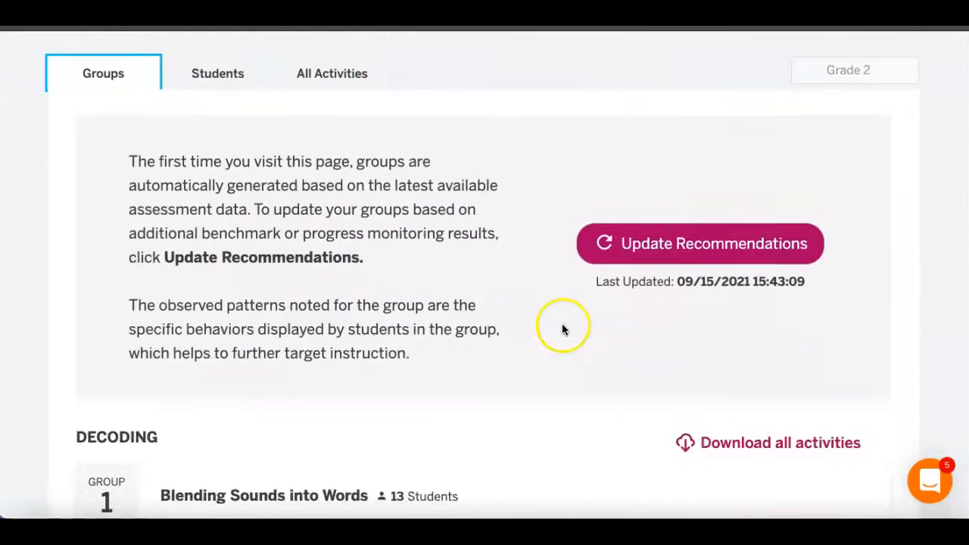
scroll("down", 3)
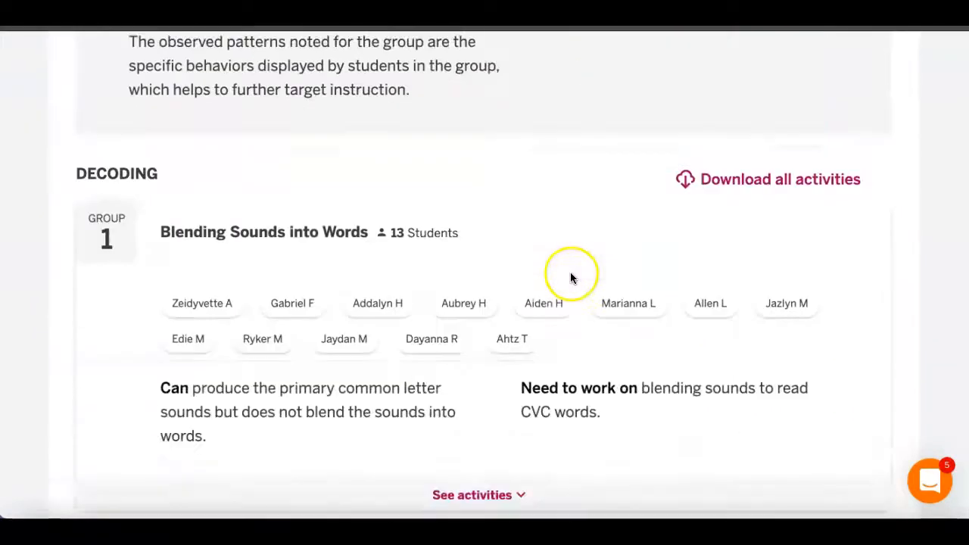
scroll("down", 3)
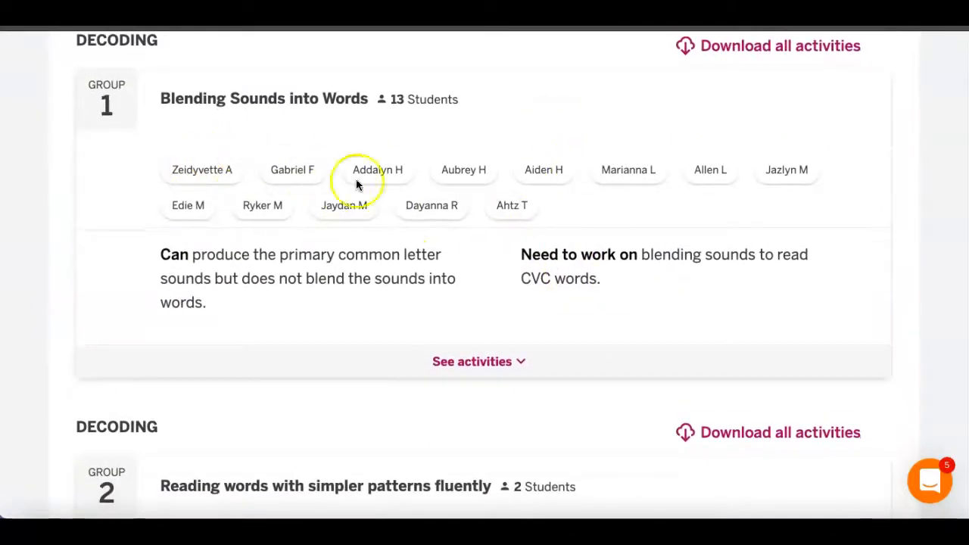
- Expand Group 1, Blending Sounds into Words, to view its recommended activities
left_click(478, 362)
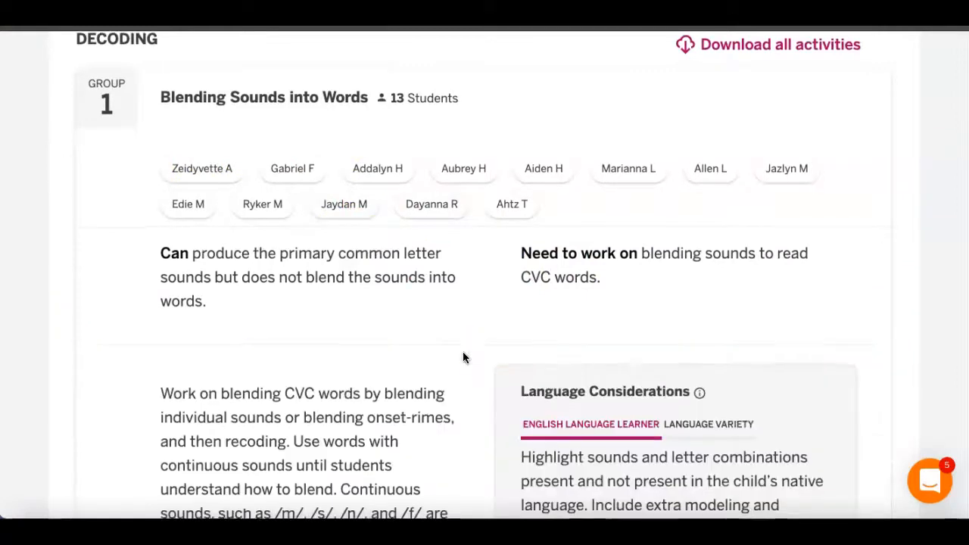
scroll("down", 3)
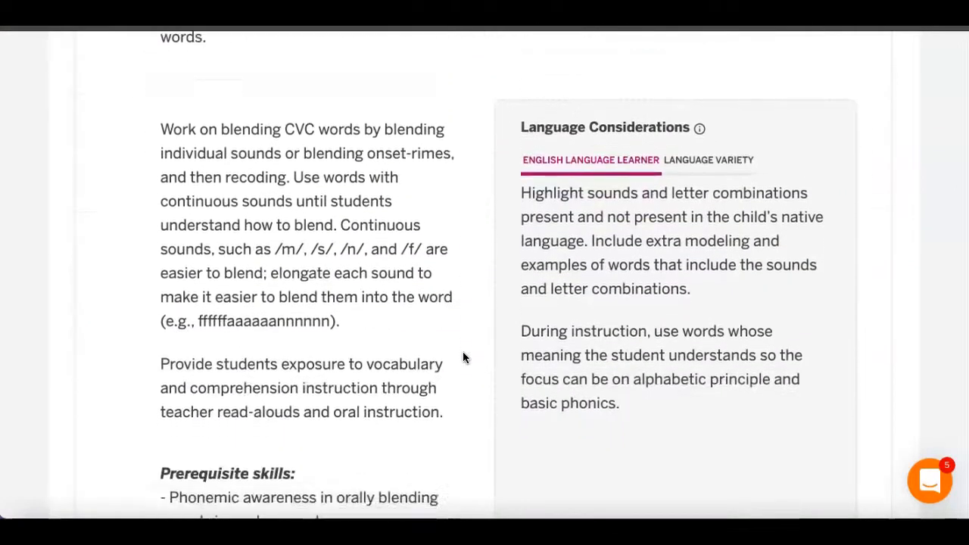
scroll("down", 3)
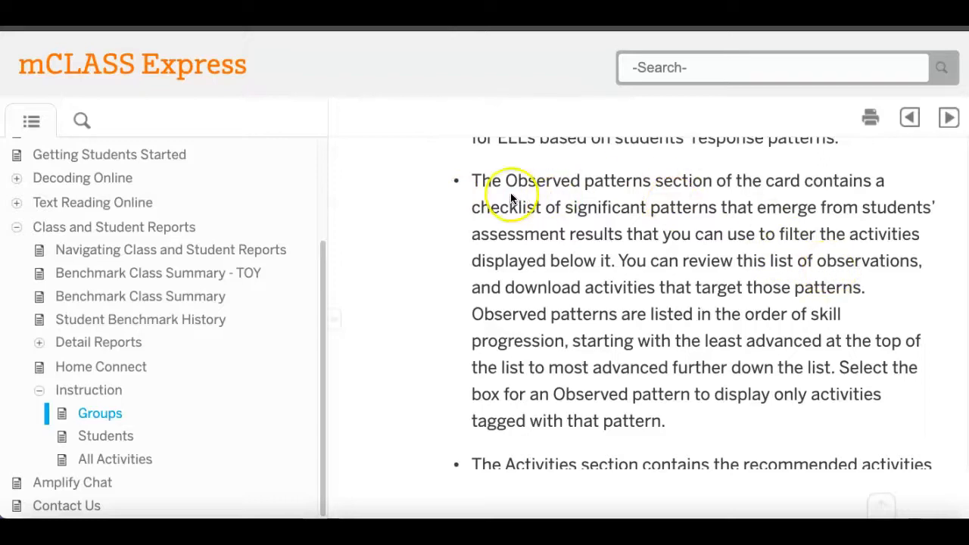
mouse_move(594, 284)
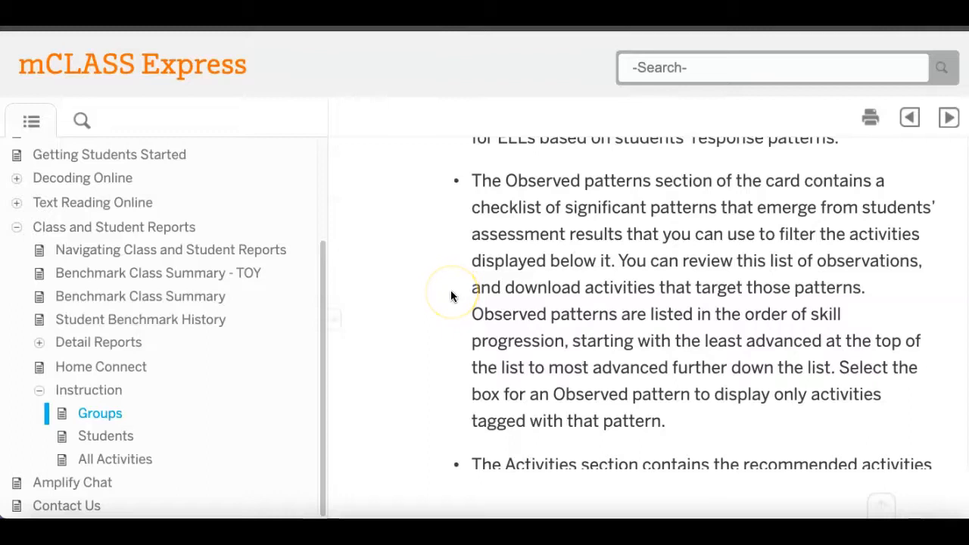
mouse_move(452, 318)
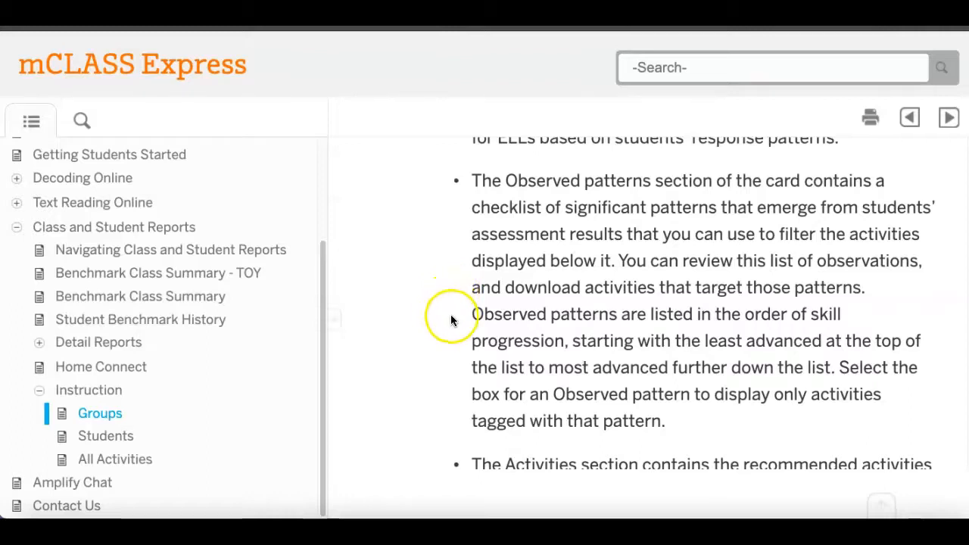
mouse_move(468, 376)
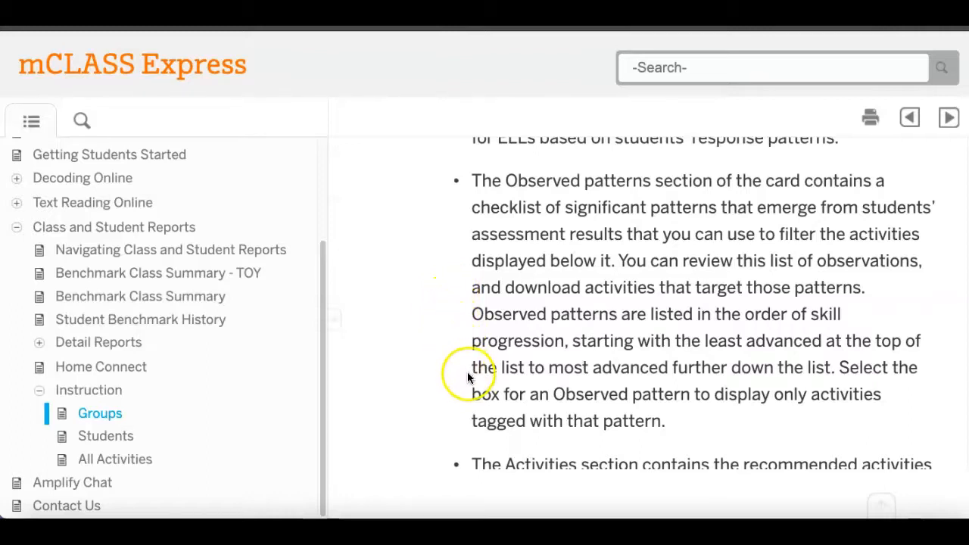
mouse_move(646, 408)
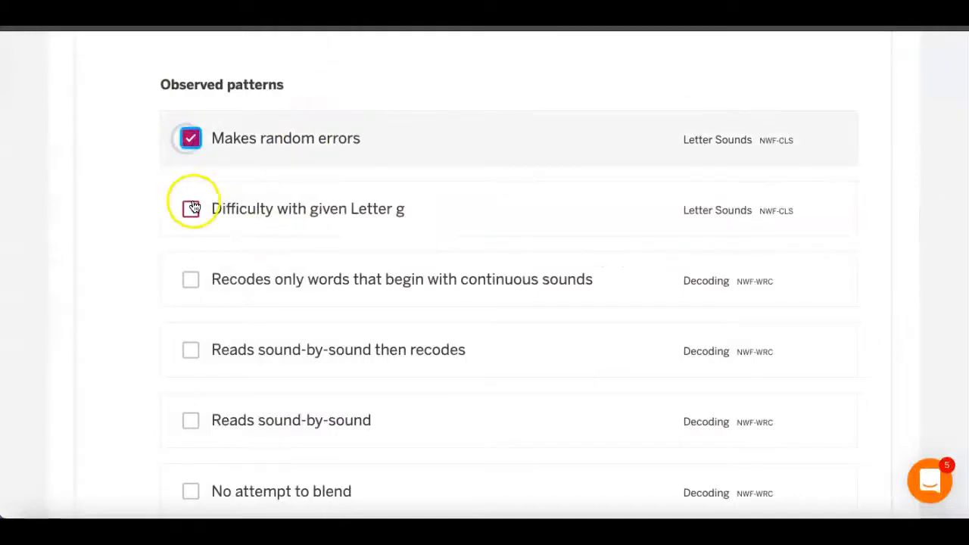
- Scroll past Group 1's observed patterns to review the Activities list below
scroll("down", 3)
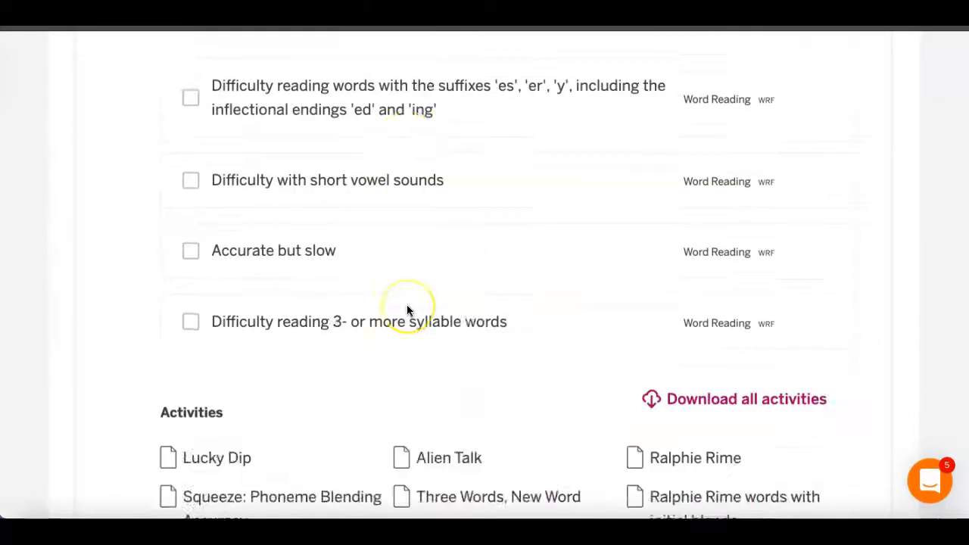
scroll("down", 3)
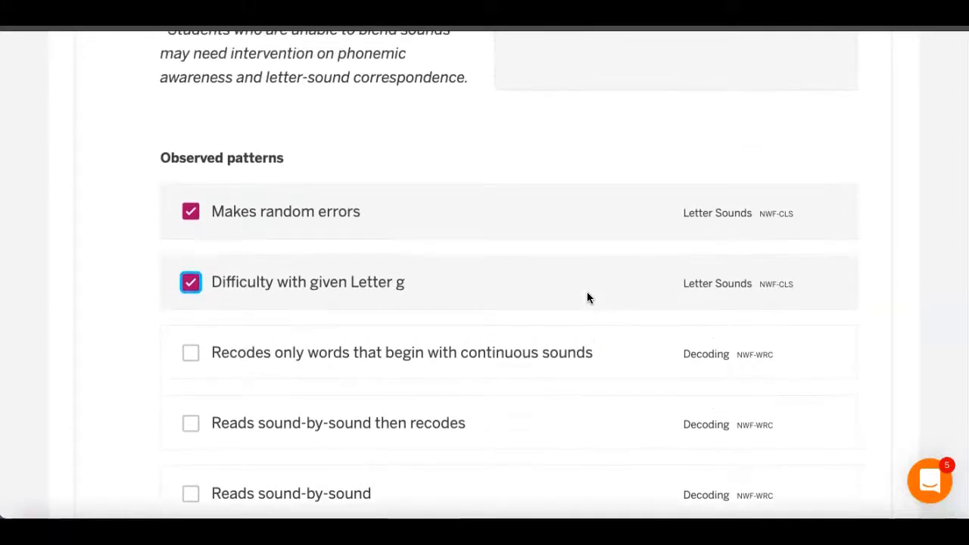
mouse_move(386, 212)
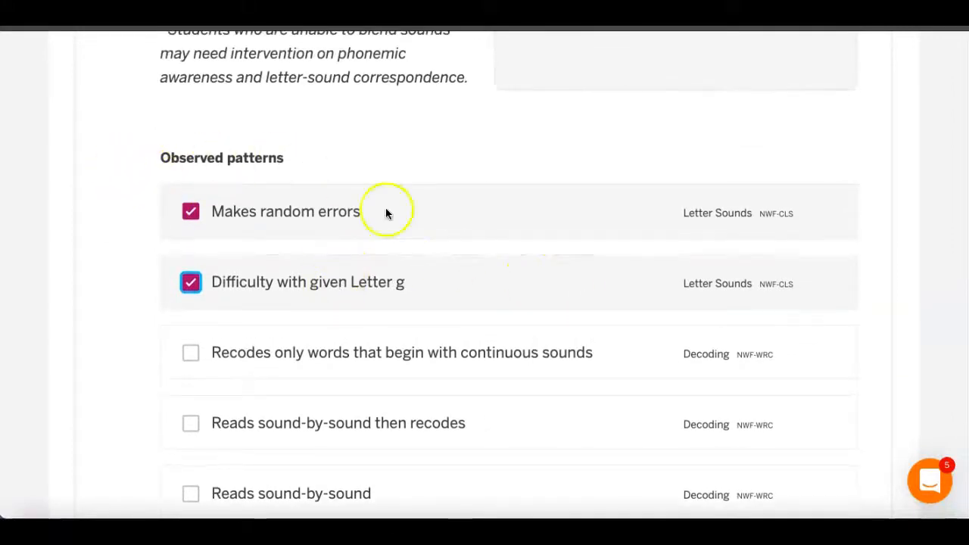
scroll("down", 3)
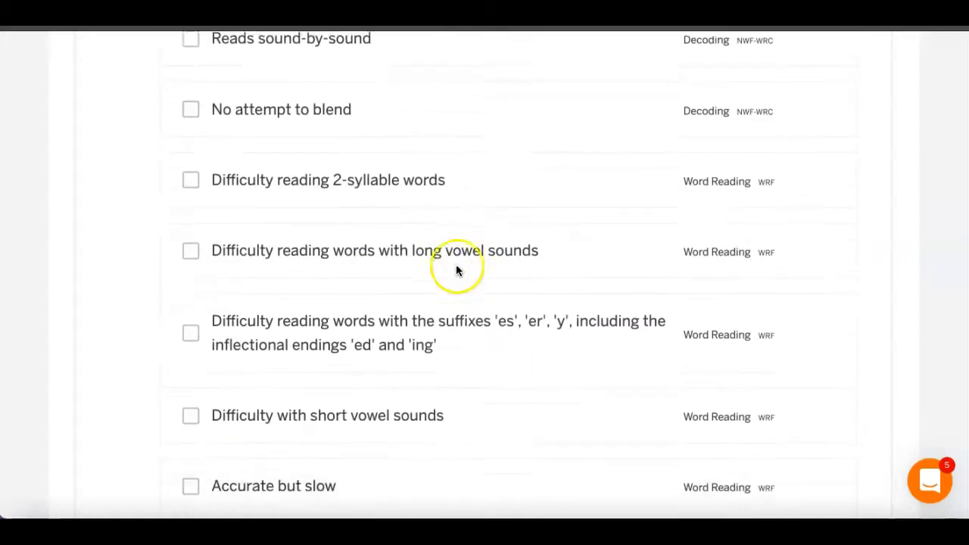
scroll("down", 3)
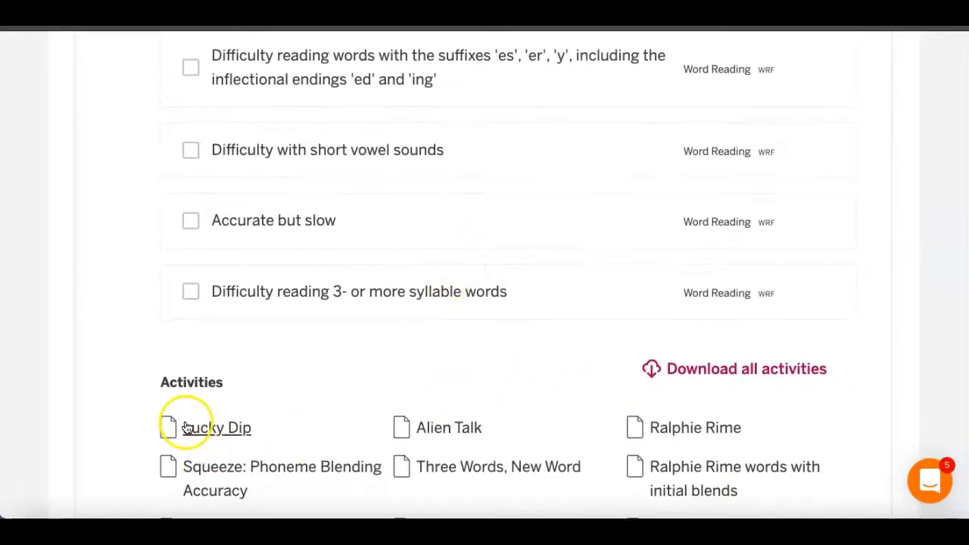